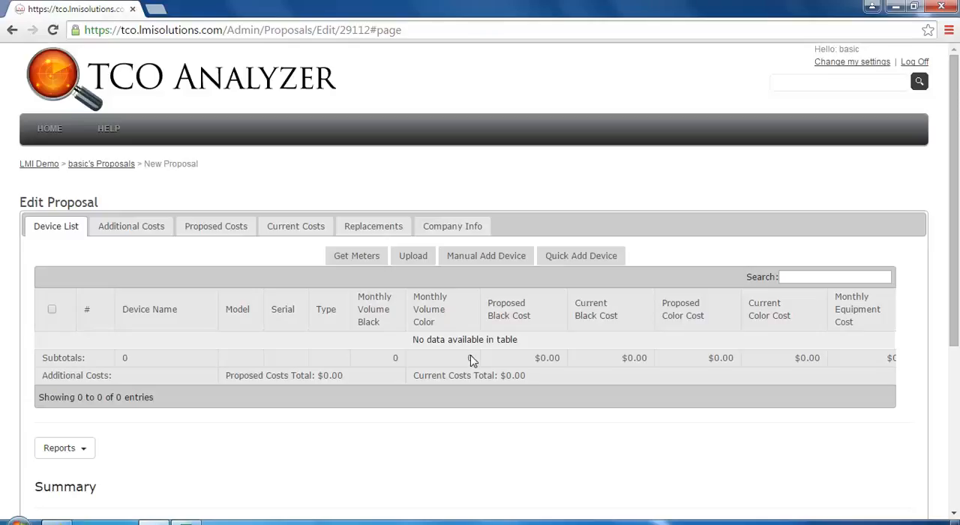
mouse_move(476, 361)
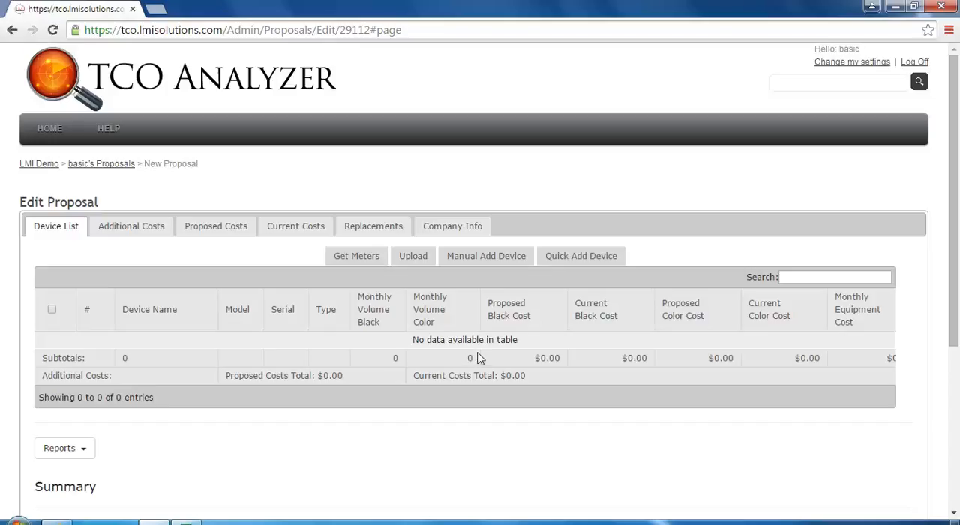
mouse_move(562, 345)
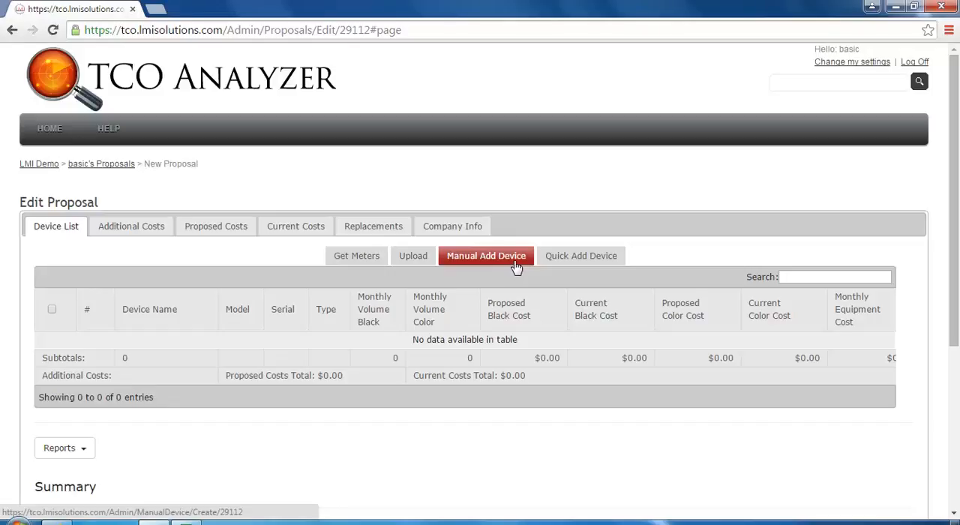
mouse_move(529, 279)
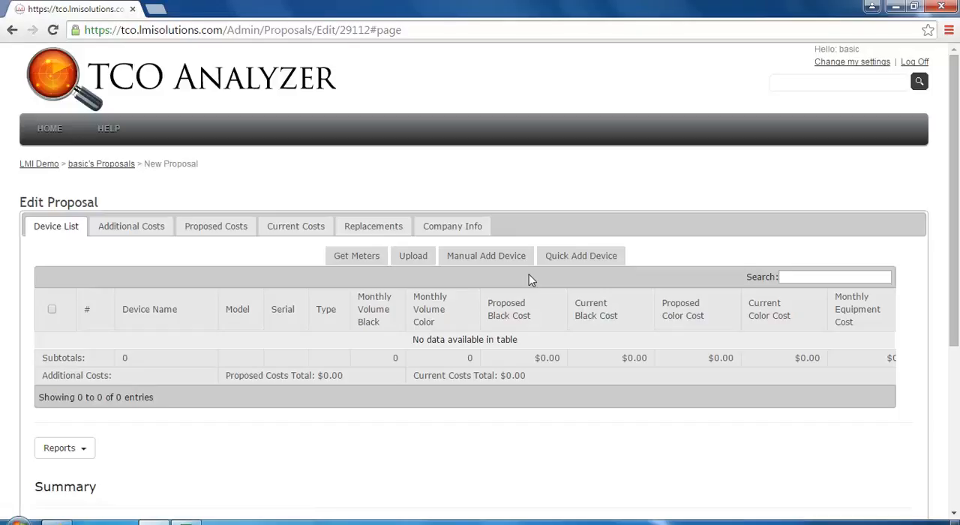
mouse_move(533, 280)
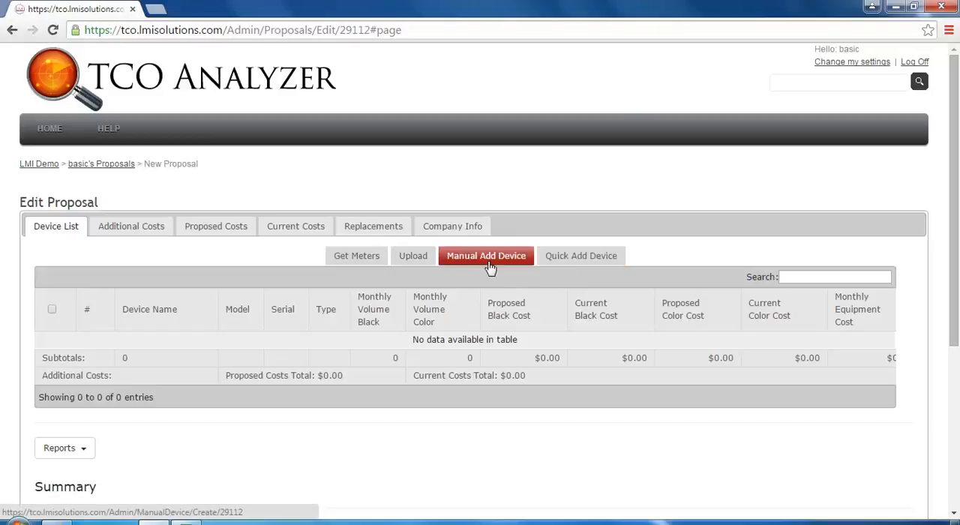
mouse_move(356, 256)
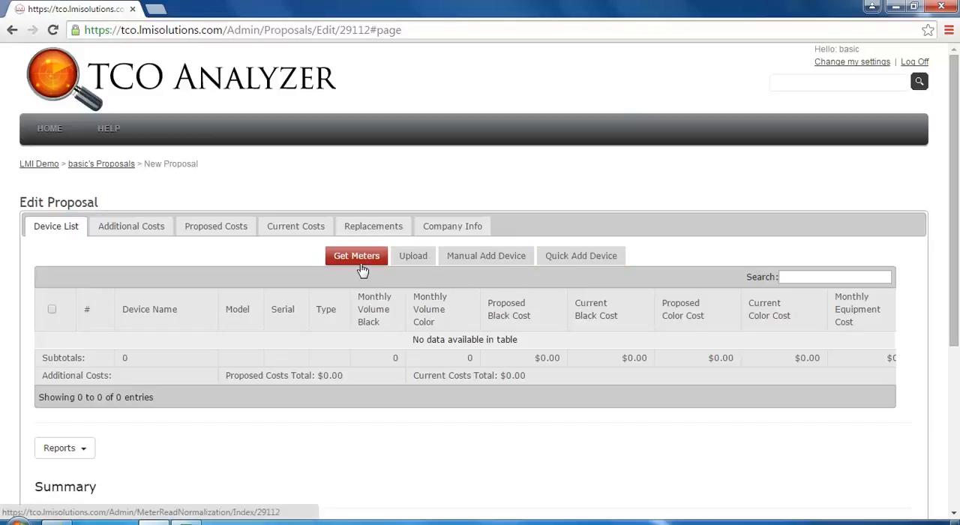
mouse_move(385, 283)
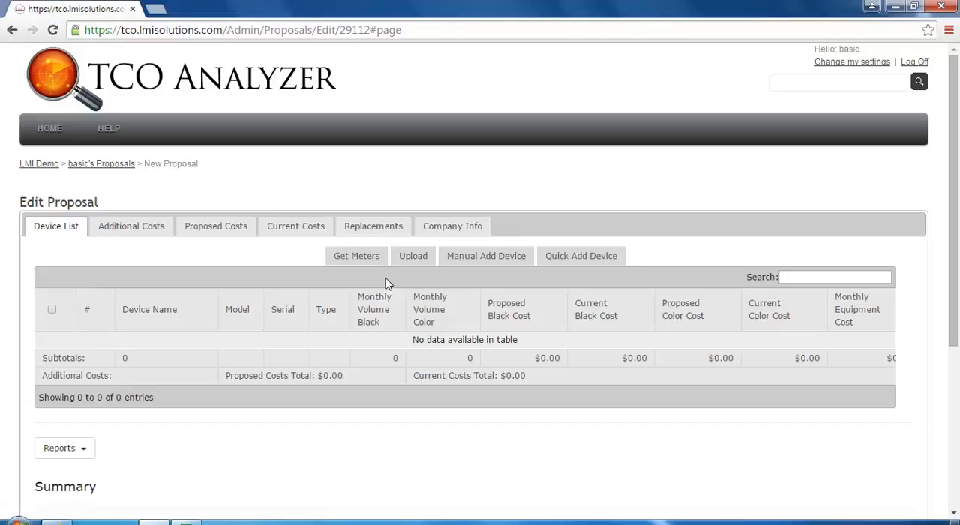
mouse_move(410, 291)
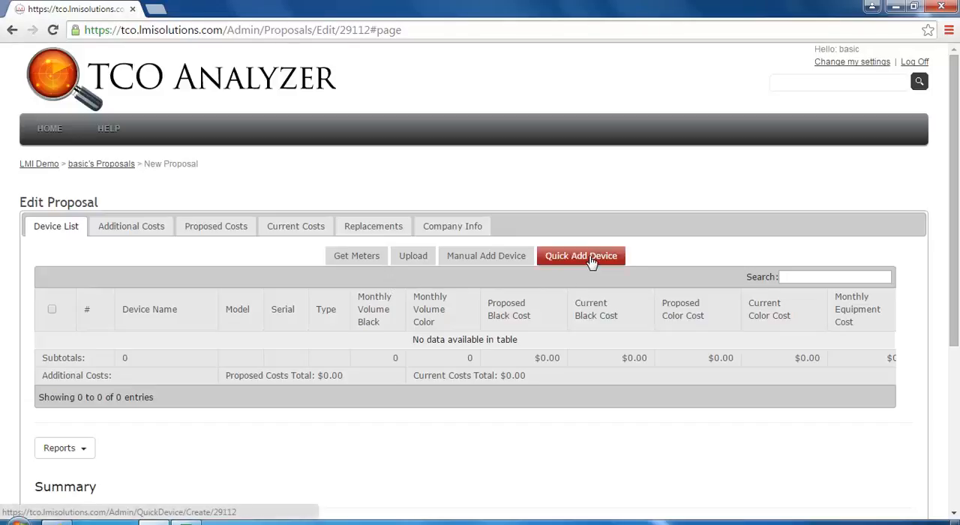
Quick-add a device named 'test', model 'test', serial 1234, with 500 monthly black volume.
left_click(580, 256)
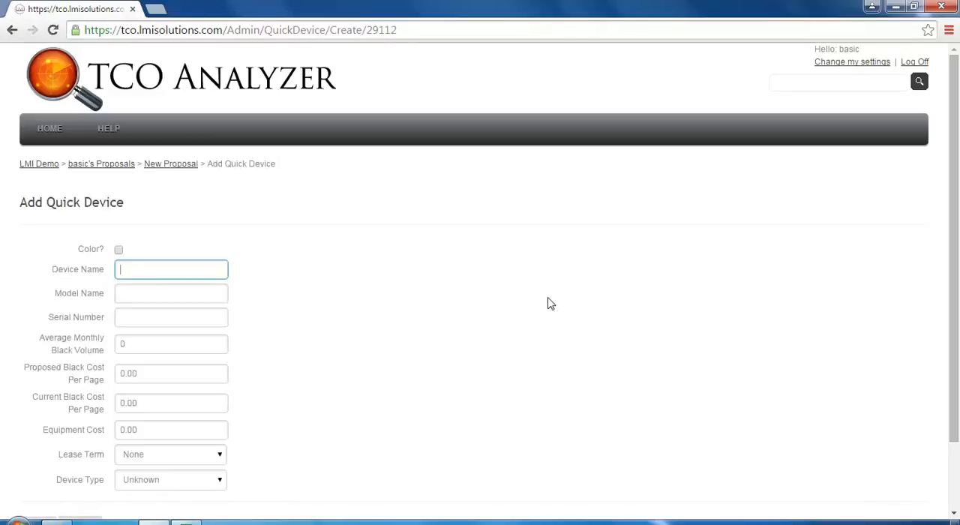
mouse_move(449, 320)
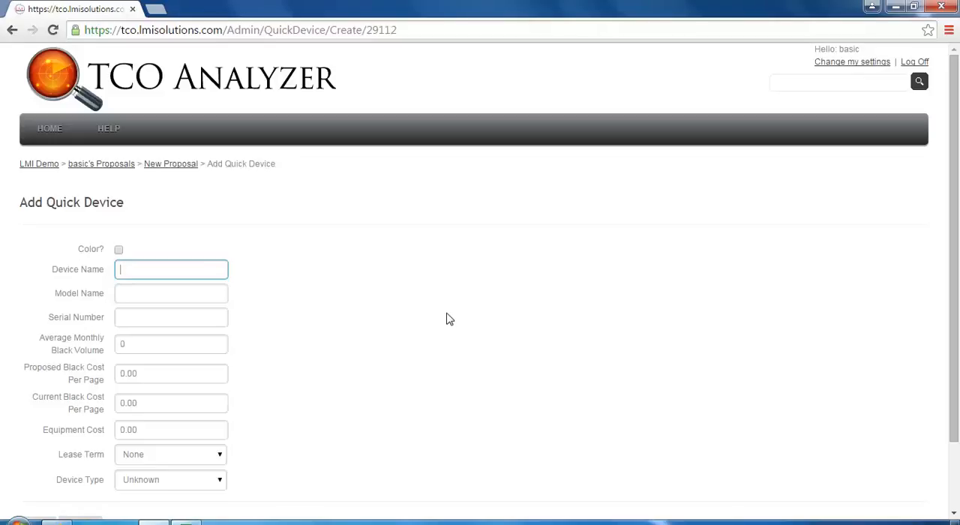
mouse_move(257, 326)
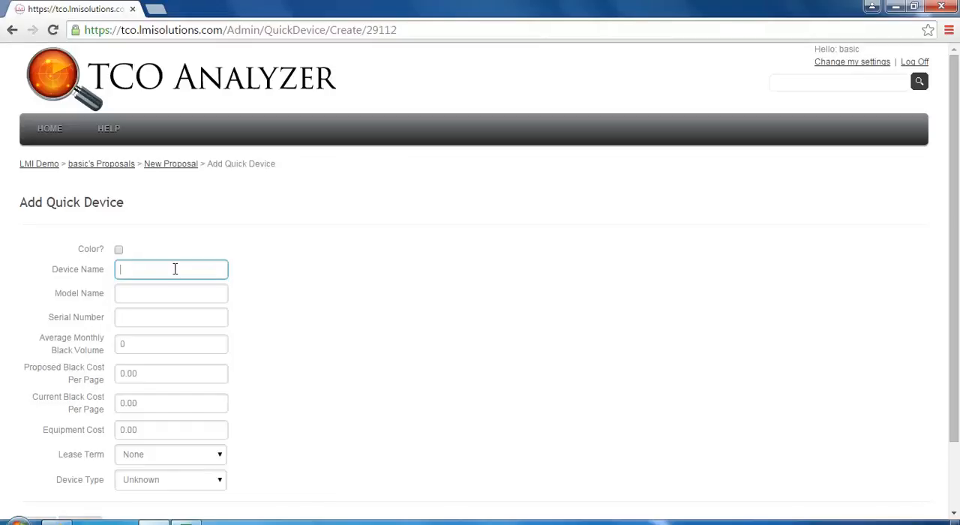
type("test")
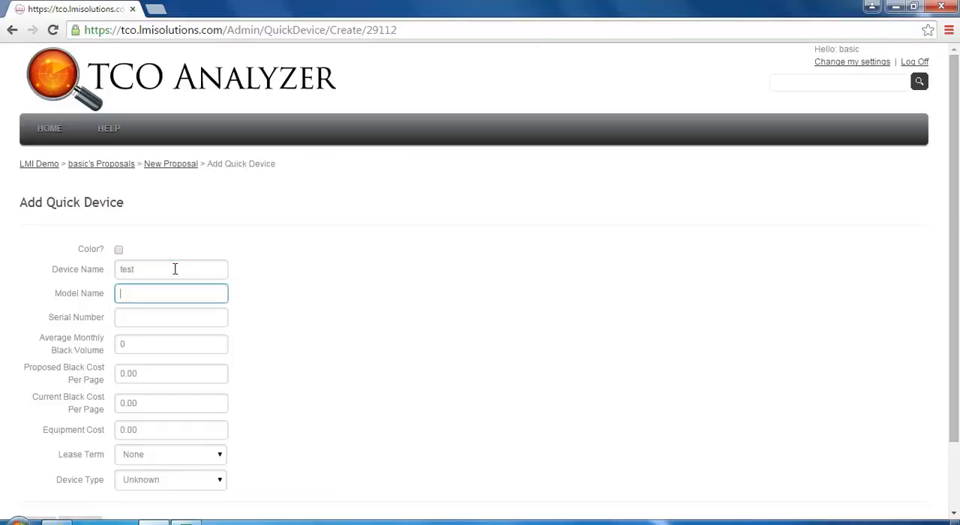
type("test")
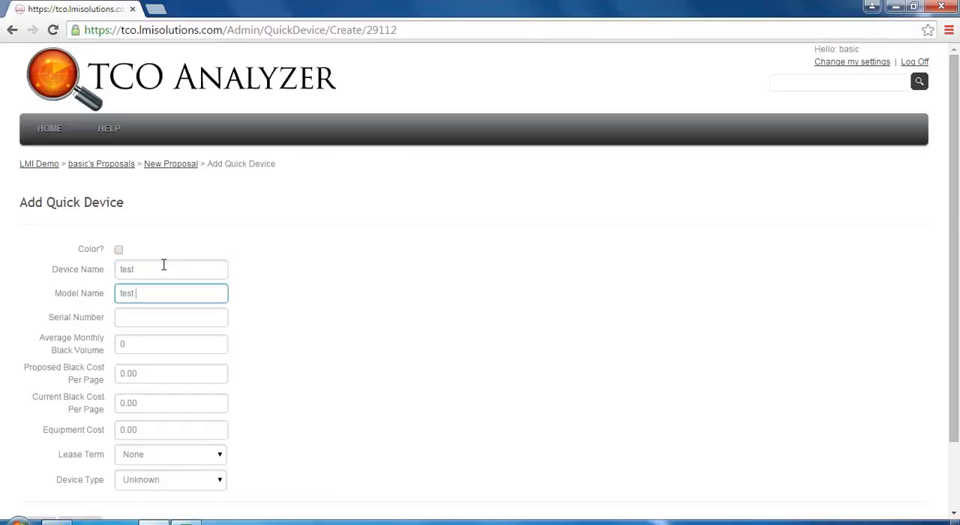
type("1234")
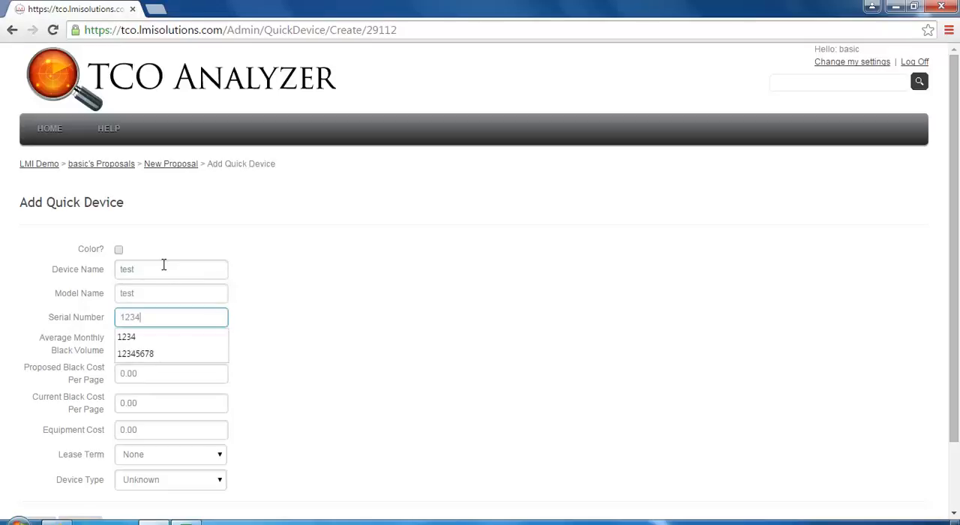
left_click(170, 343)
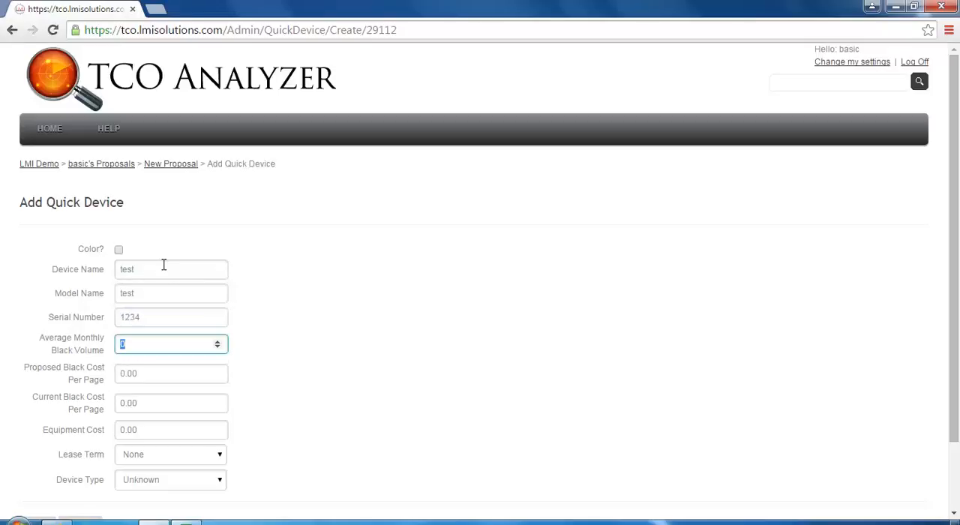
type("500")
left_click(171, 373)
type("0.010")
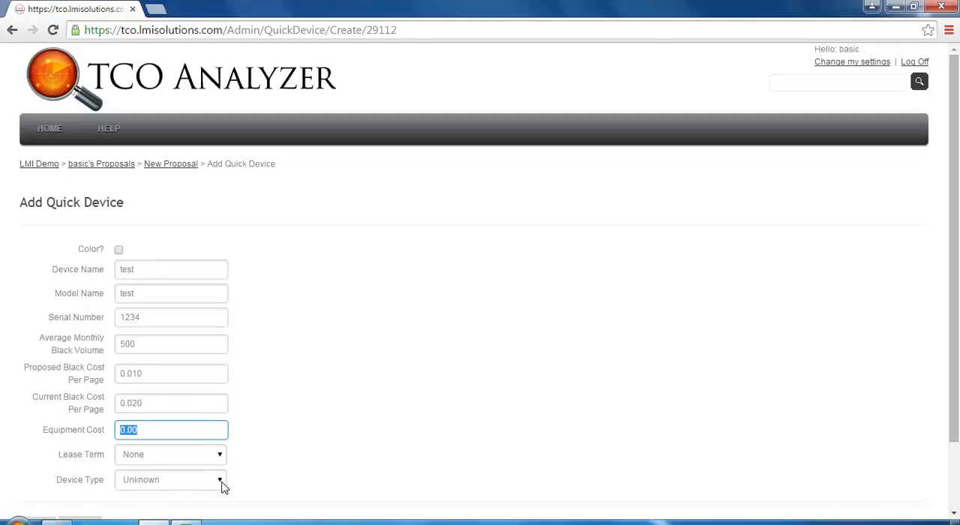
Set the quick device's type to Printer and save it to the proposal.
left_click(170, 479)
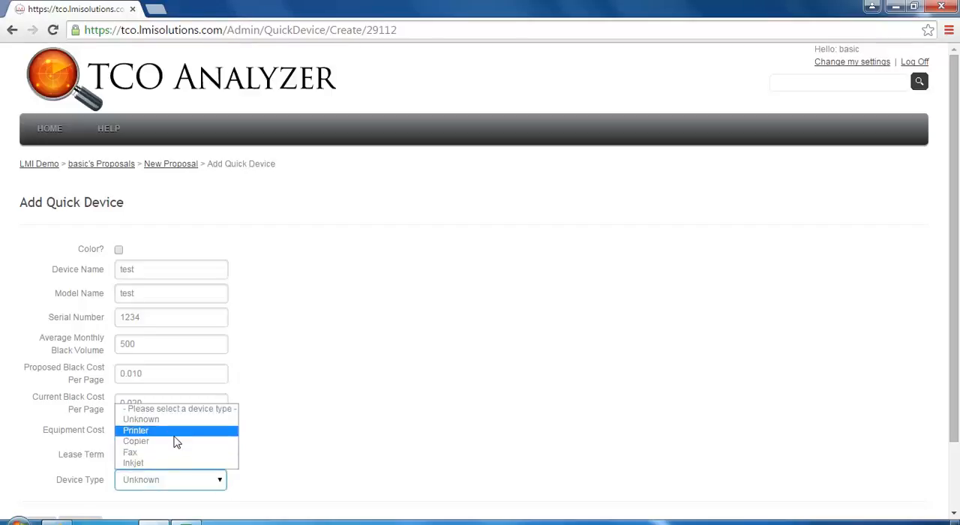
left_click(135, 430)
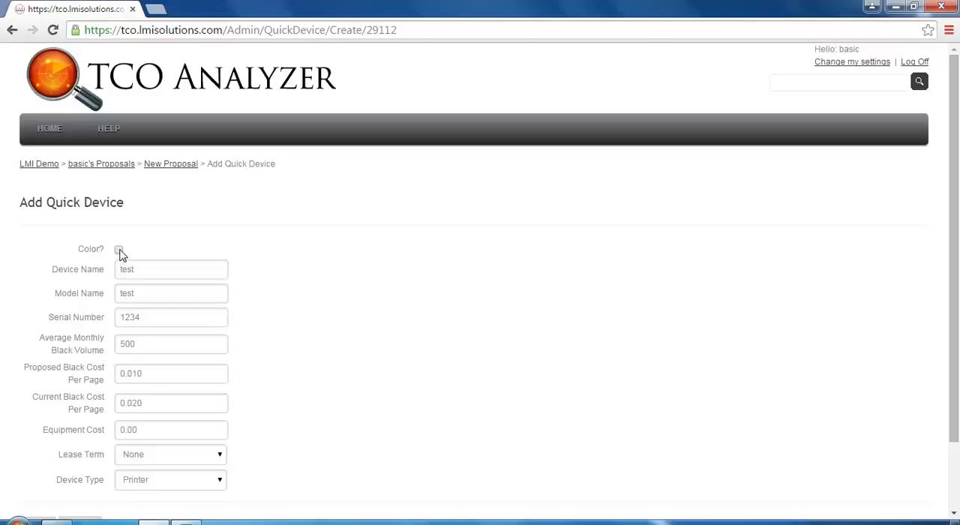
left_click(118, 249)
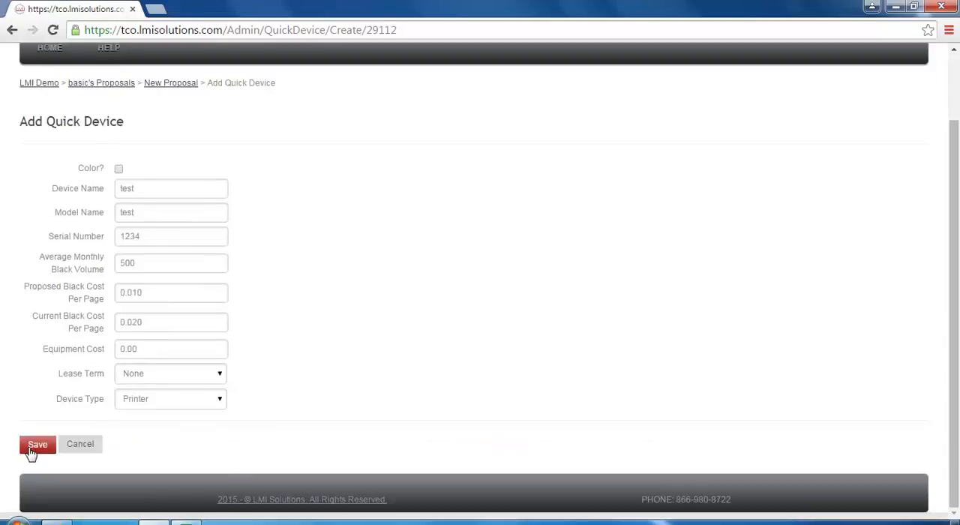
left_click(37, 444)
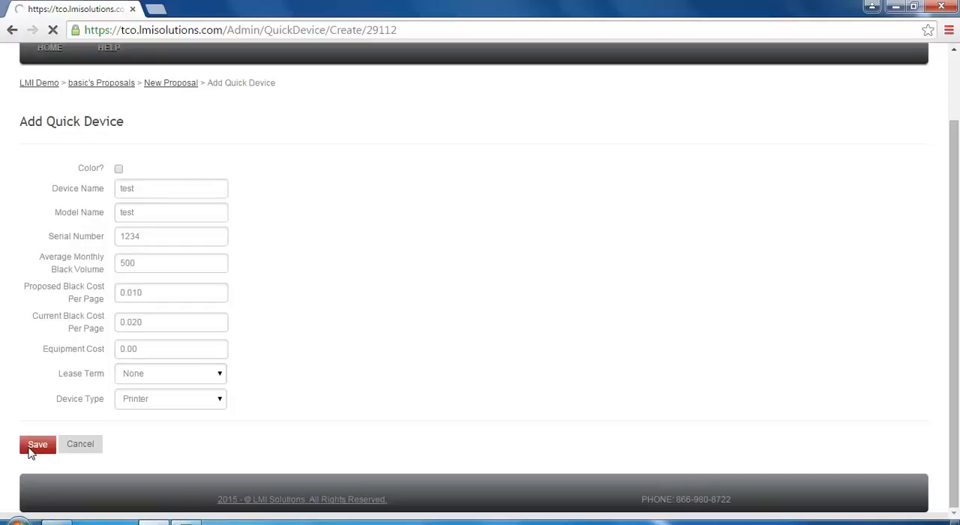
Confirm the save so device 'test' appears in the proposal device list.
left_click(37, 443)
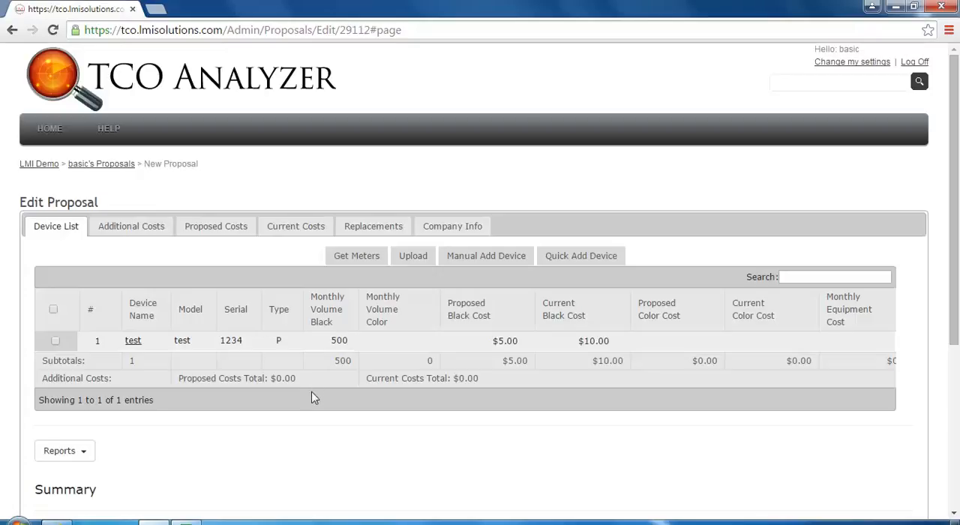
mouse_move(287, 397)
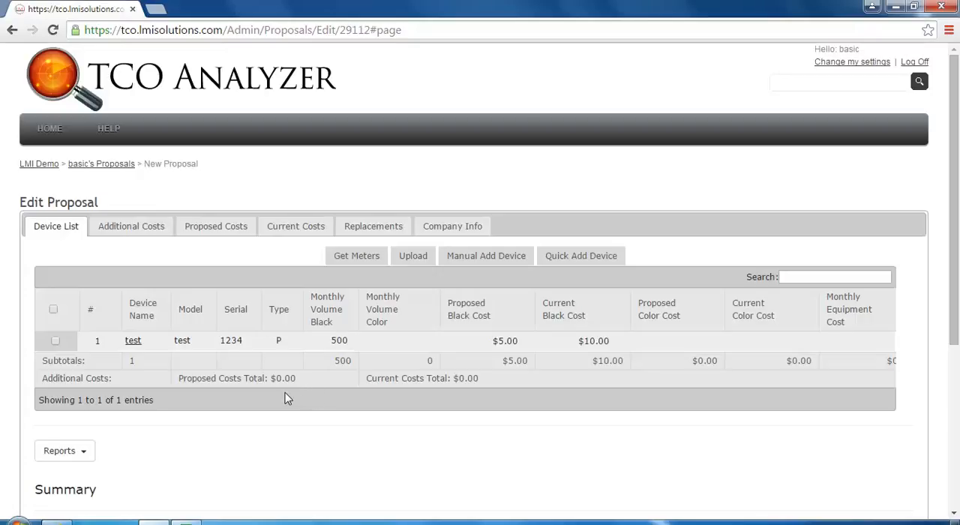
mouse_move(145, 360)
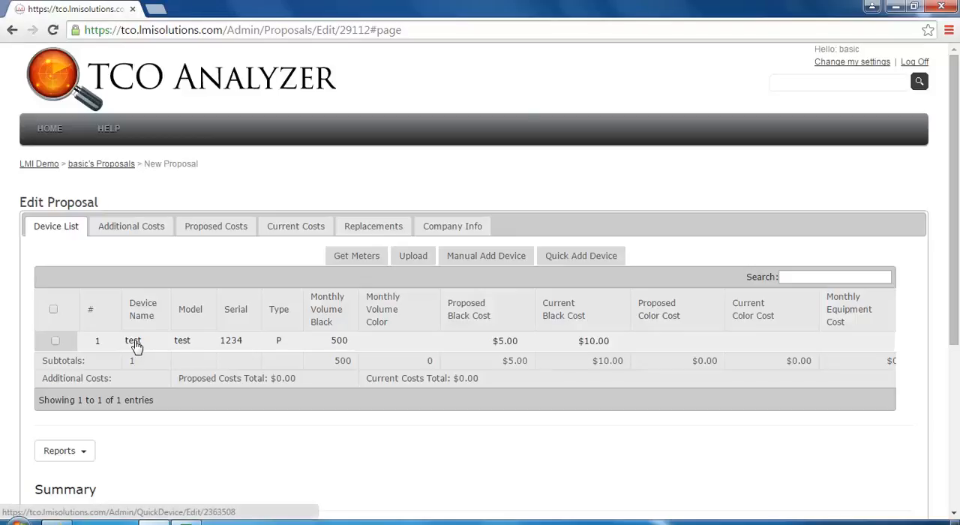
mouse_move(135, 346)
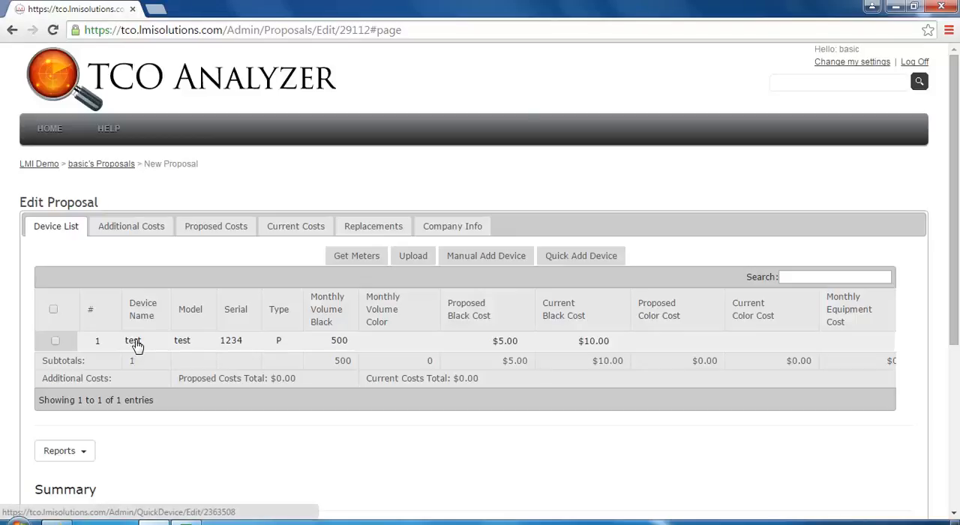
mouse_move(141, 342)
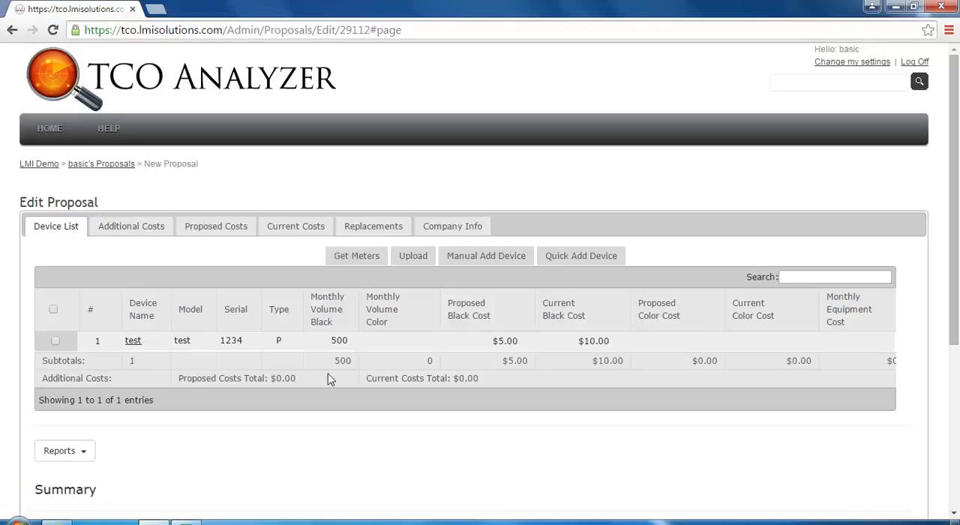
mouse_move(486, 256)
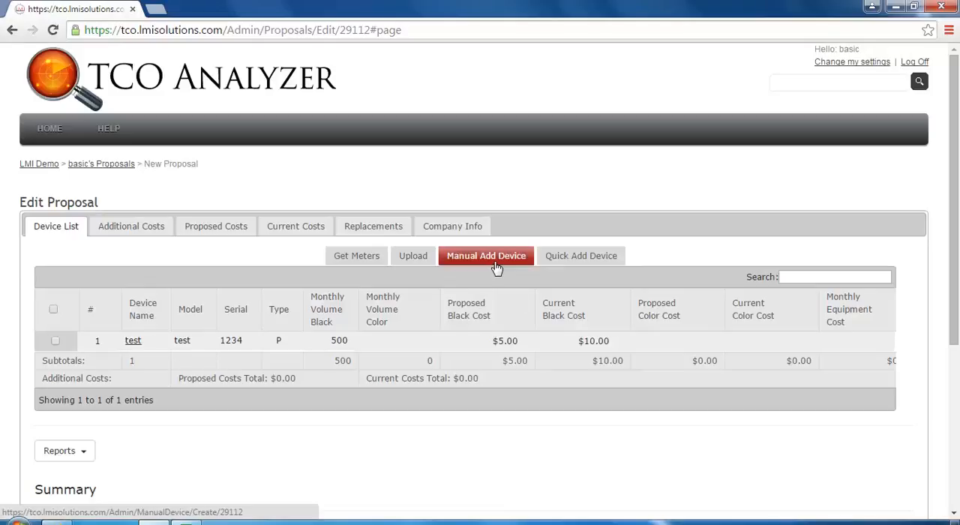
Manually add a Hewlett-Packard LaserJet 1320n, auto-filling toner cost 170.99 and yield 6000.
left_click(485, 255)
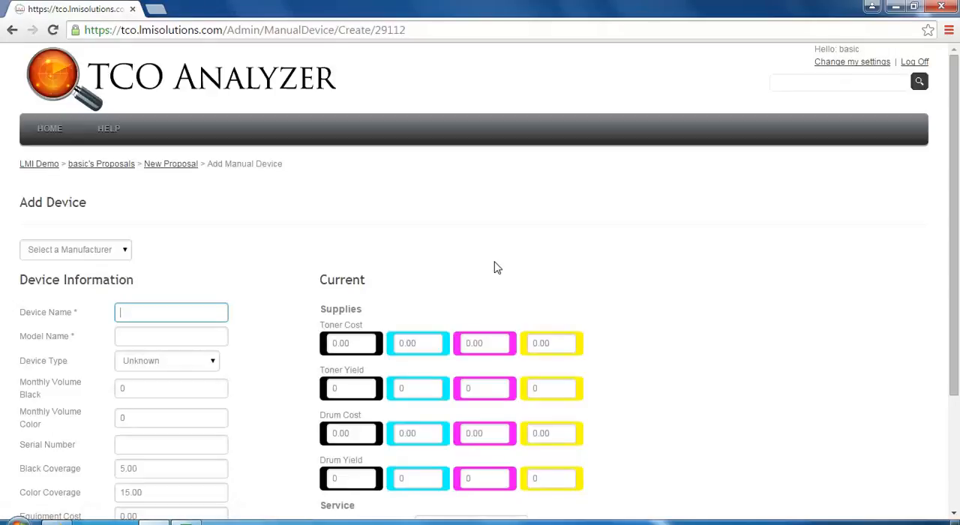
mouse_move(156, 279)
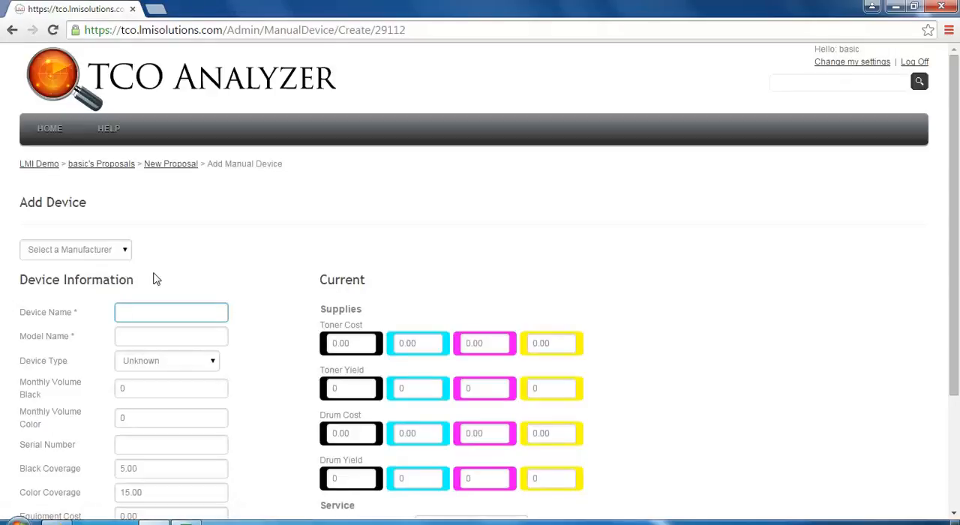
left_click(75, 249)
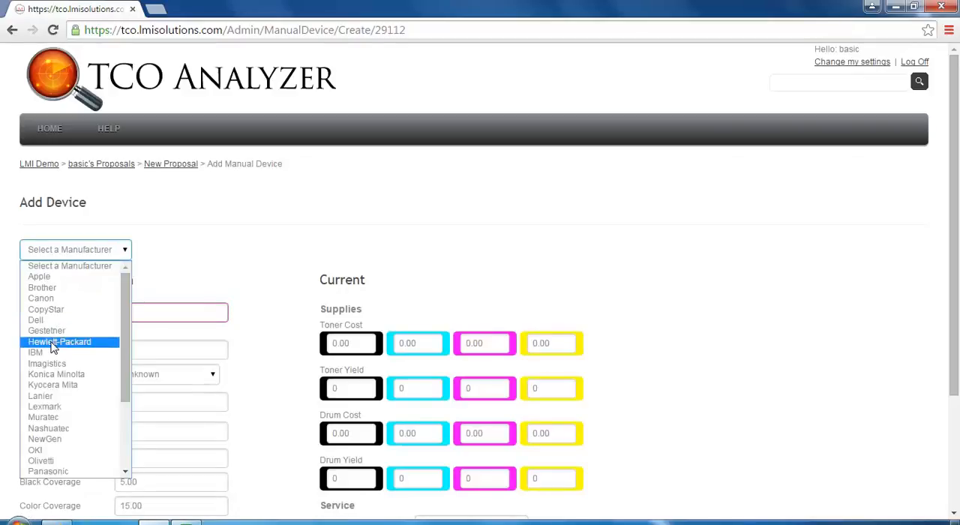
left_click(59, 342)
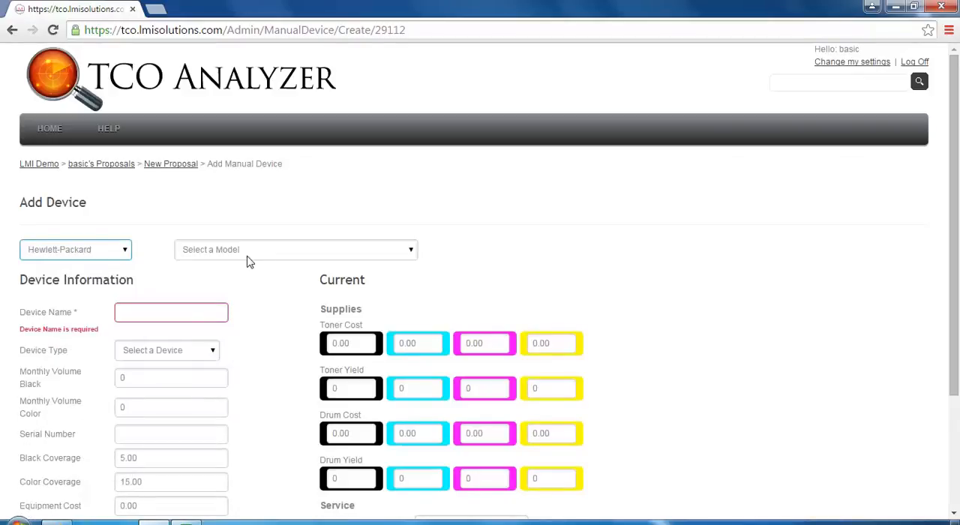
left_click(295, 249)
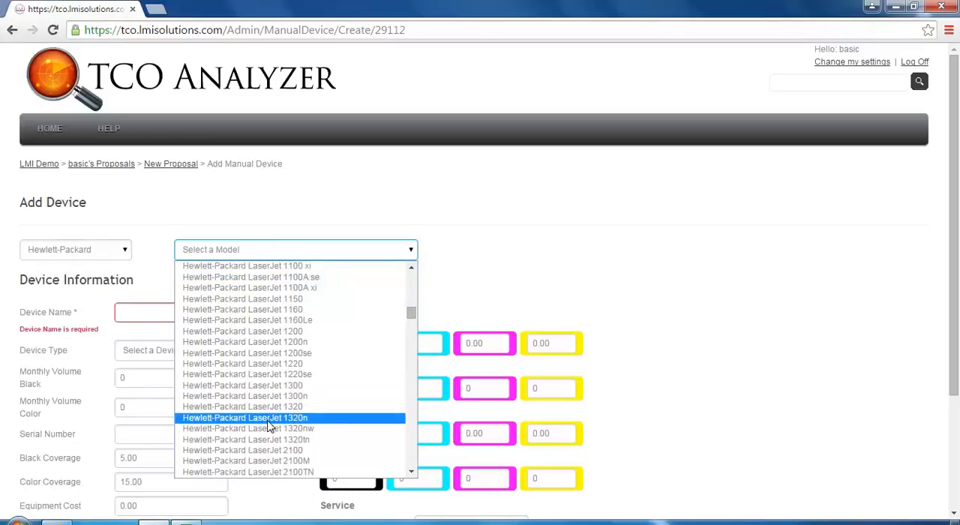
left_click(244, 418)
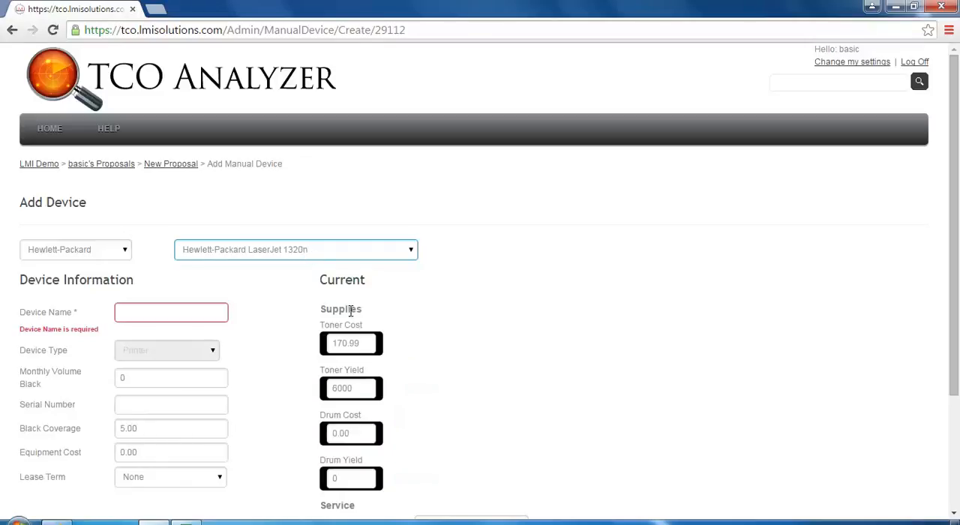
mouse_move(358, 511)
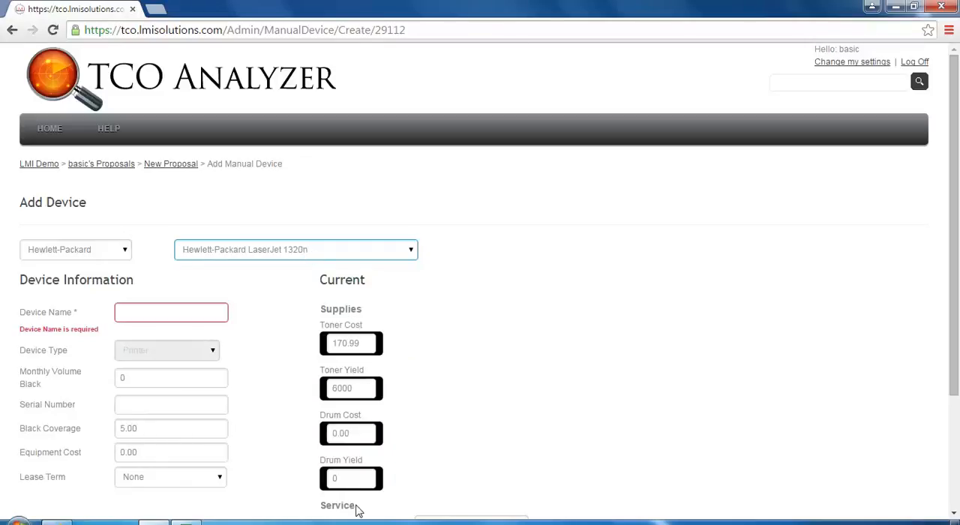
Name the printer 'test manual' with 5000 monthly black pages and serial number 1234.
scroll("down", 3)
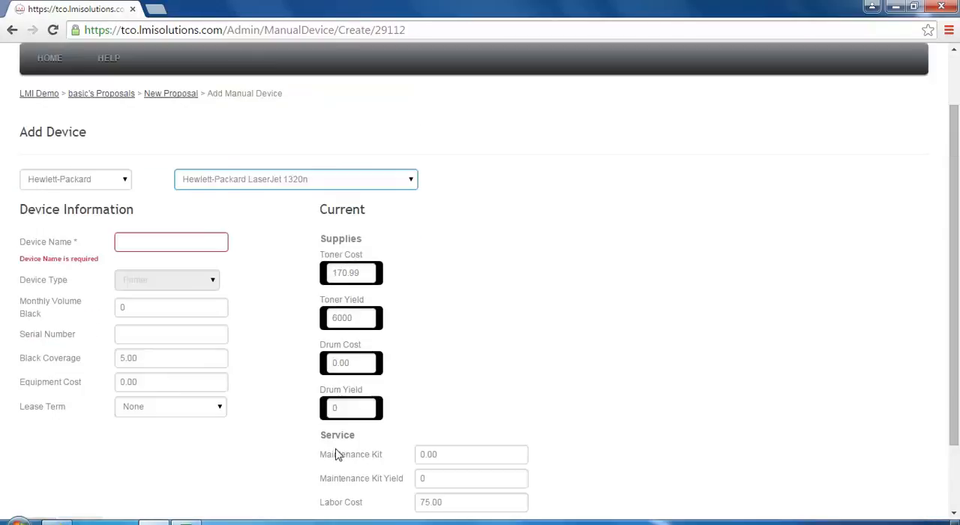
left_click(171, 241)
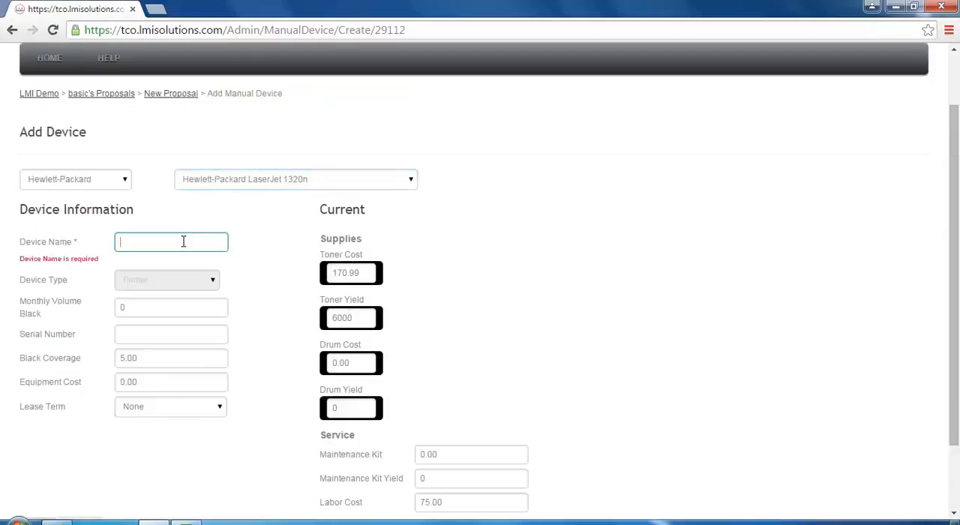
type("test manual")
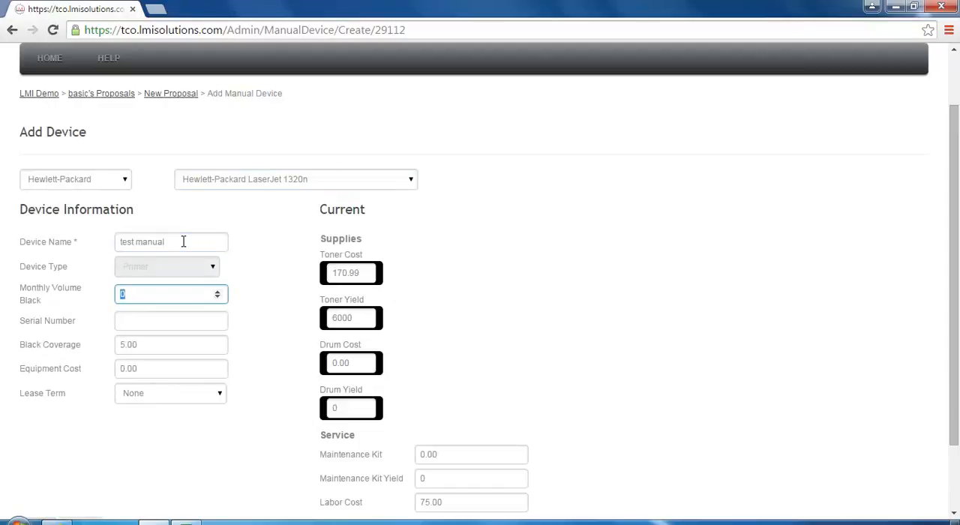
mouse_move(264, 271)
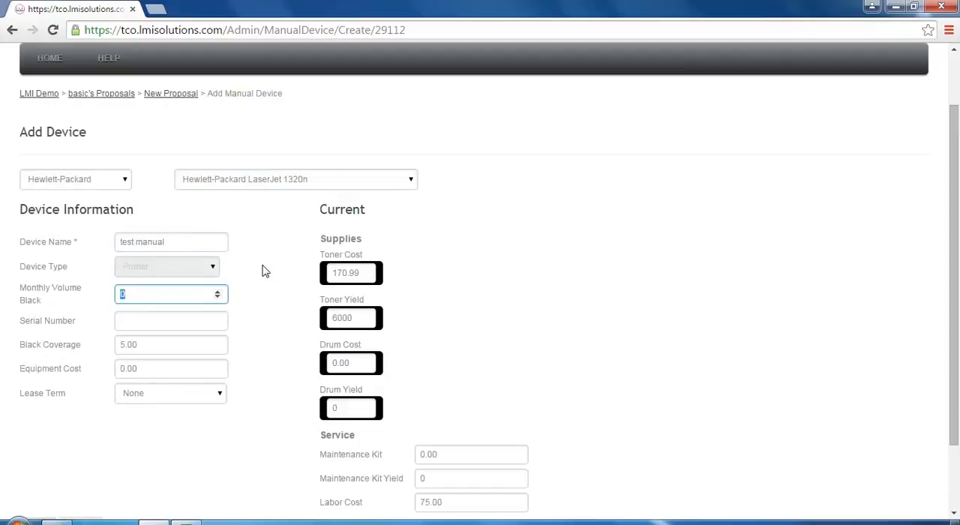
type("5000")
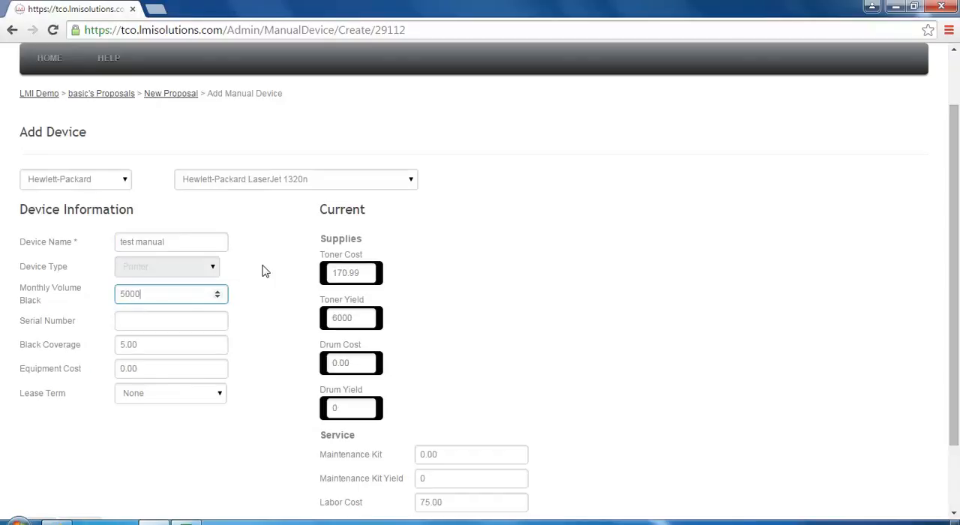
type("12")
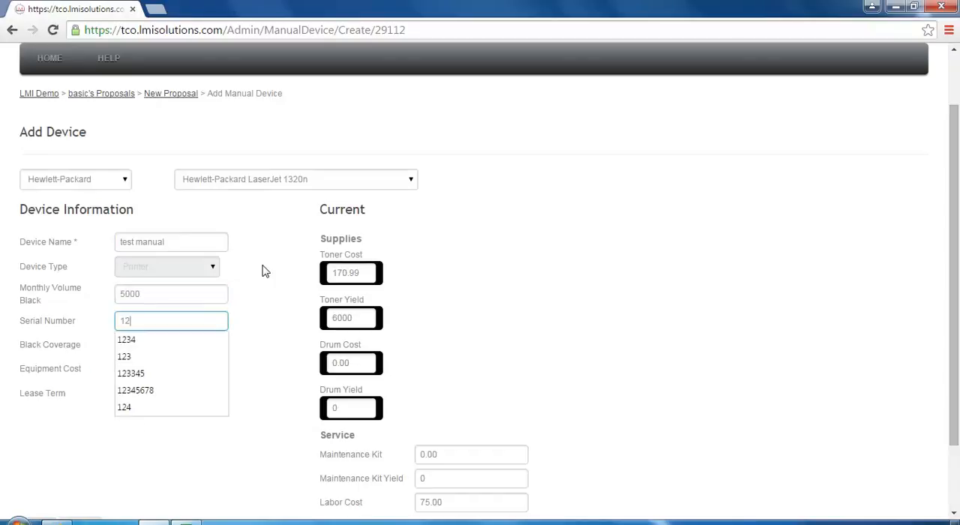
left_click(126, 340)
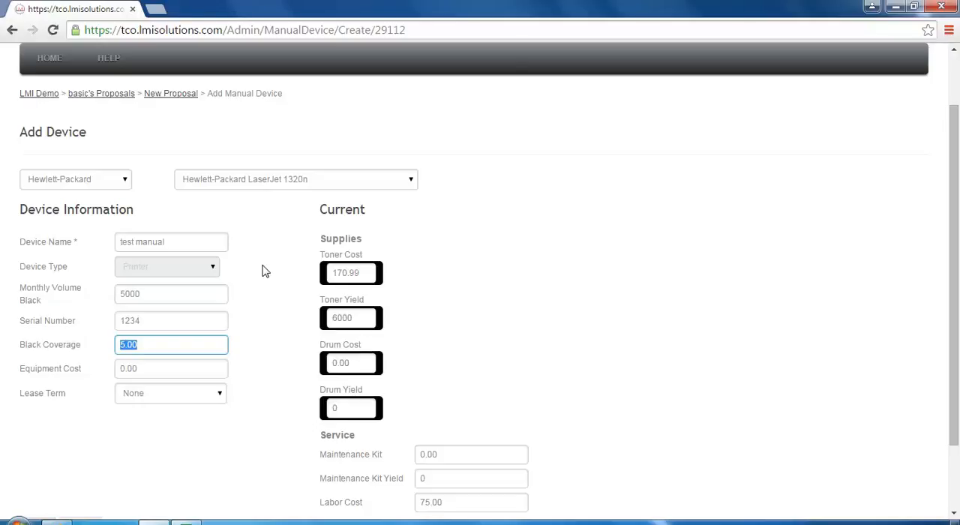
mouse_move(232, 367)
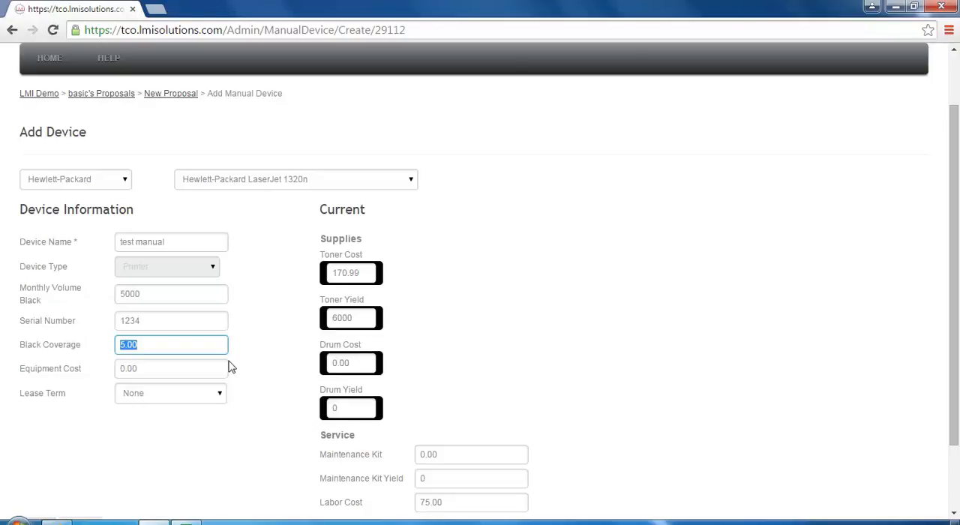
mouse_move(187, 403)
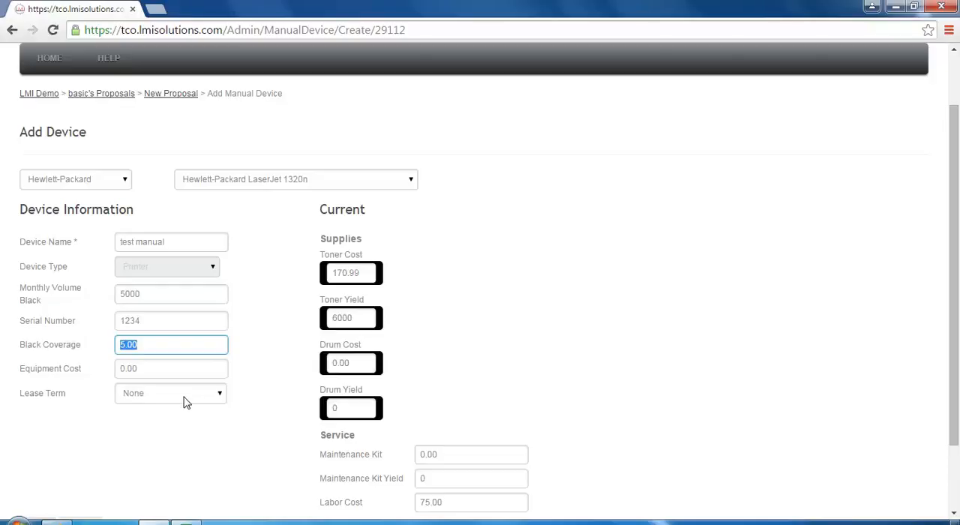
Save the 'test manual' LaserJet 1320n into the proposal's device list.
scroll("down", 3)
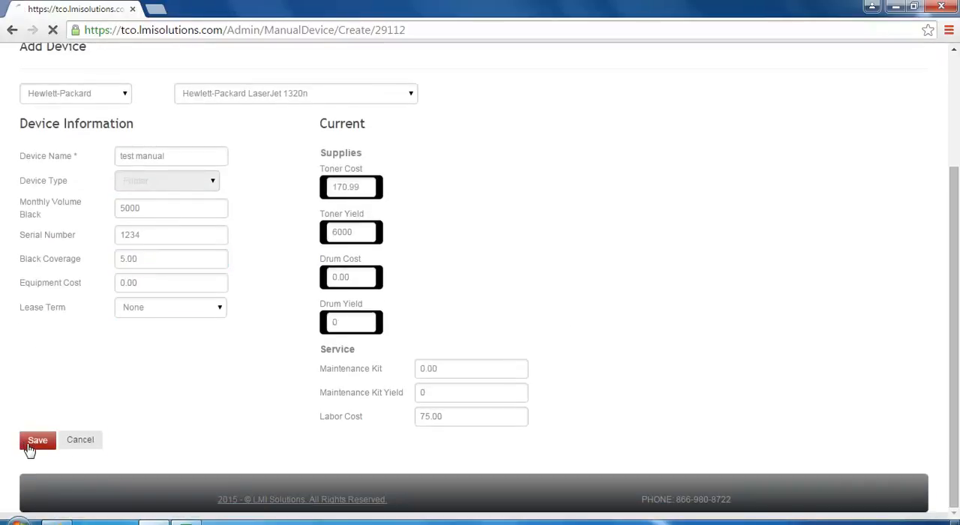
left_click(37, 439)
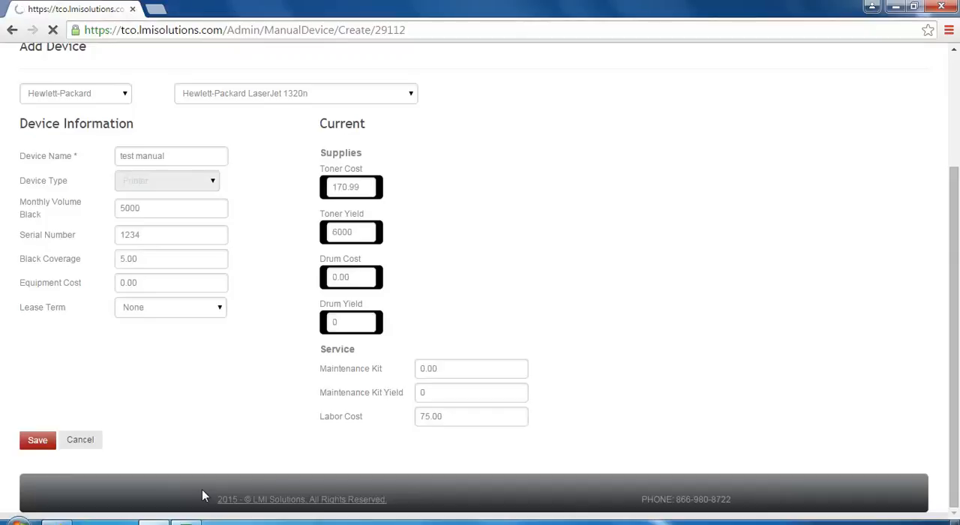
mouse_move(207, 442)
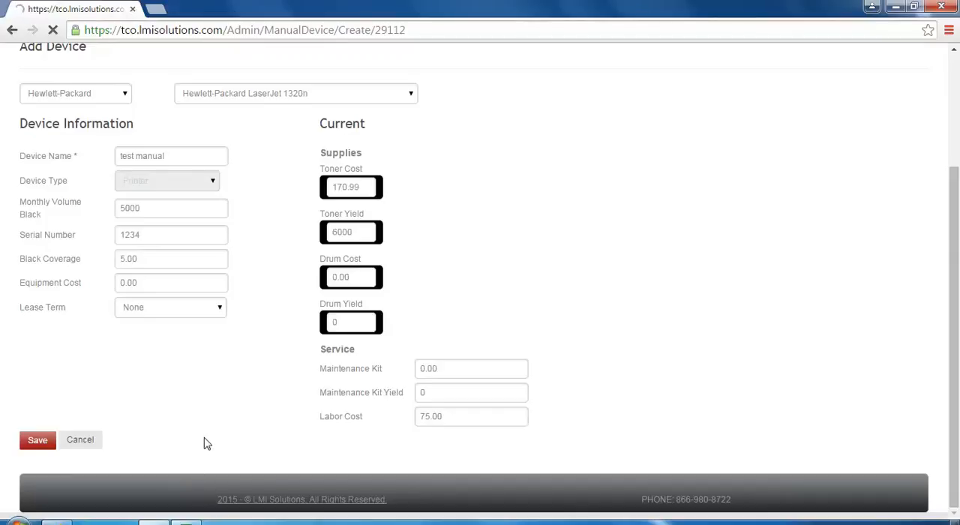
left_click(37, 440)
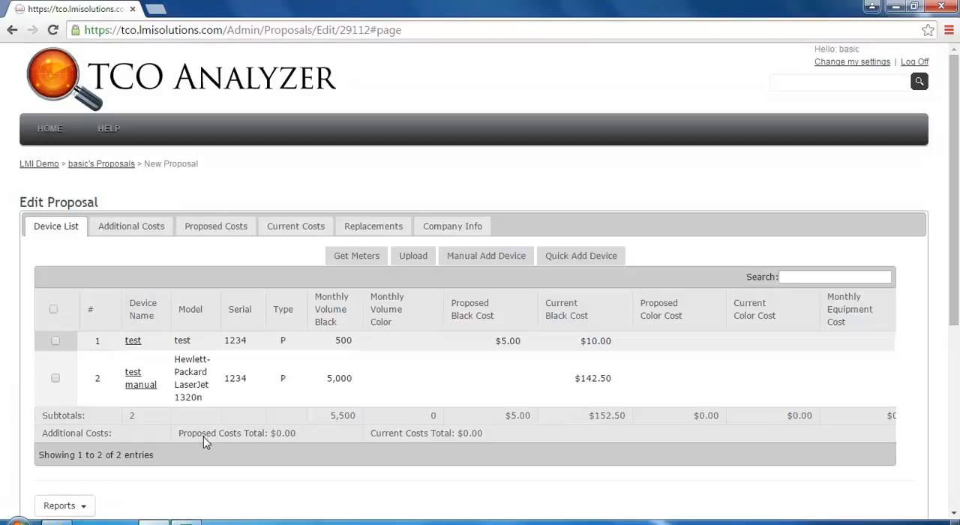
mouse_move(154, 415)
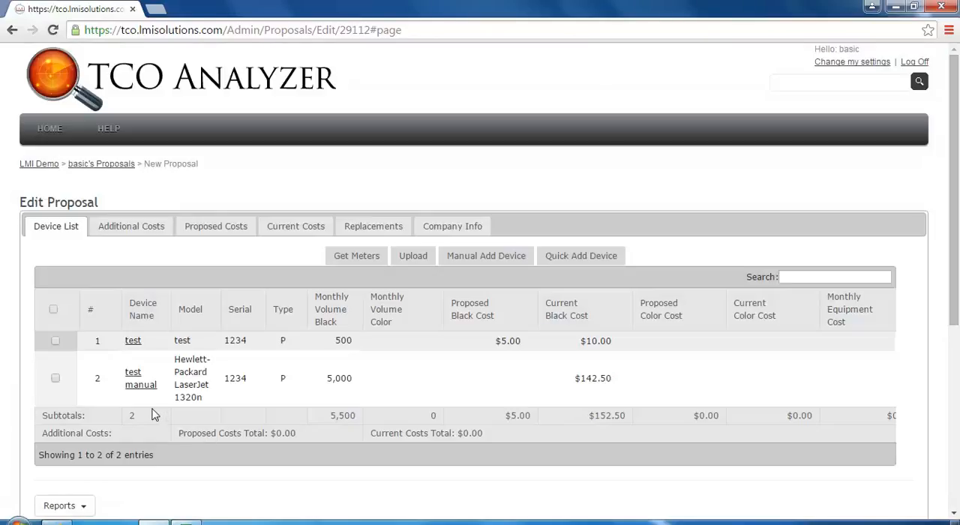
mouse_move(140, 385)
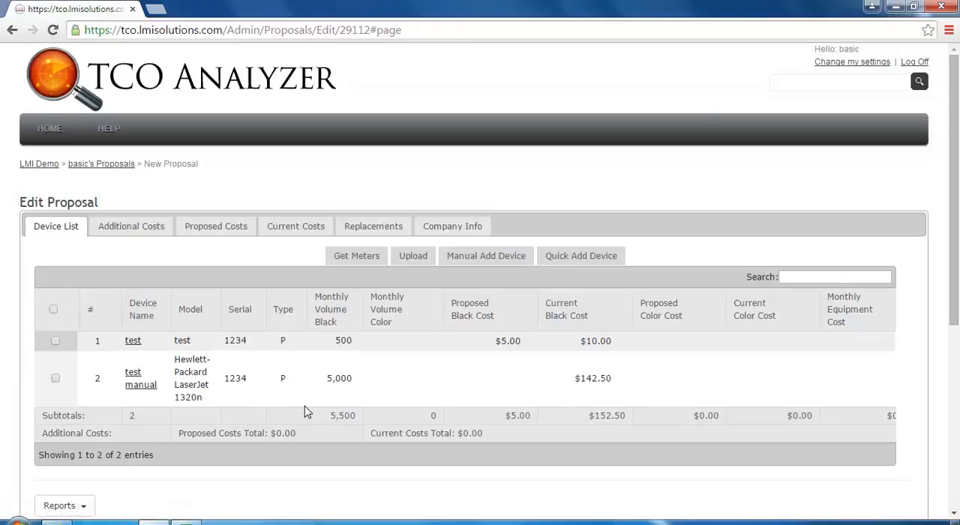
mouse_move(368, 440)
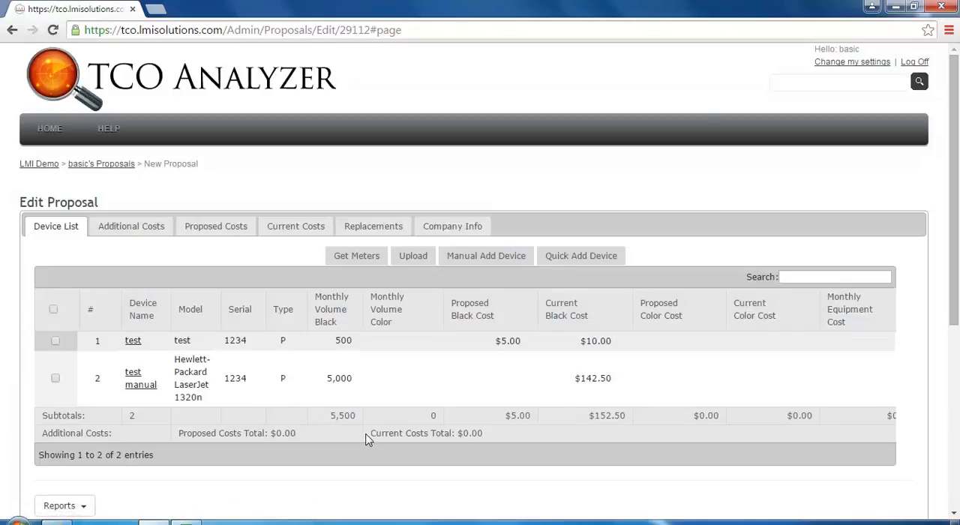
mouse_move(362, 449)
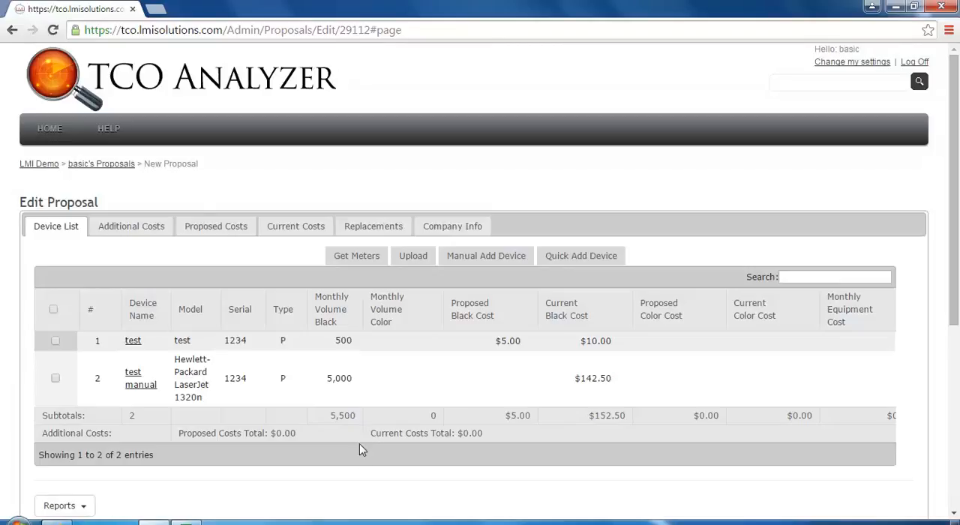